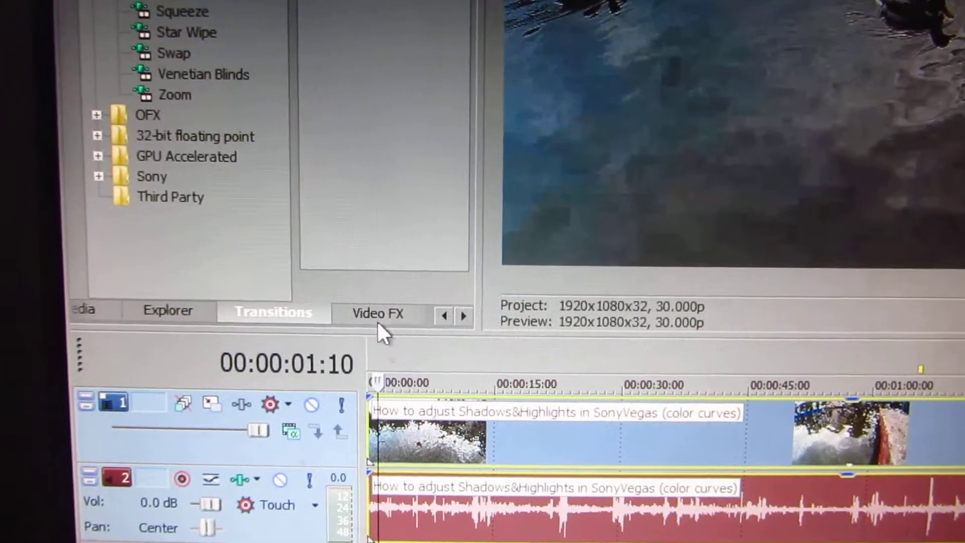
Show the Video FX list and select the Color Curves effect
{"action": "left_click", "coordinate": [378, 313]}
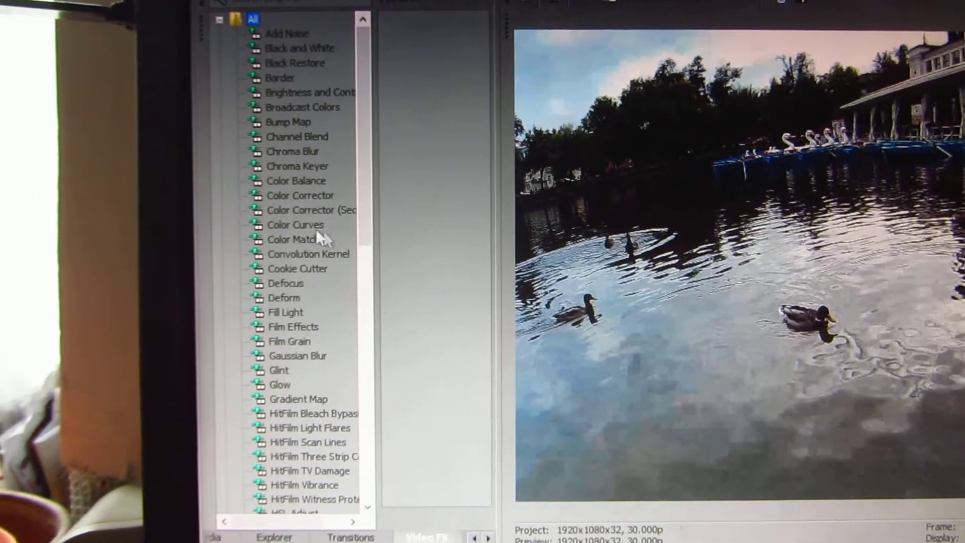
{"action": "left_click", "coordinate": [296, 224]}
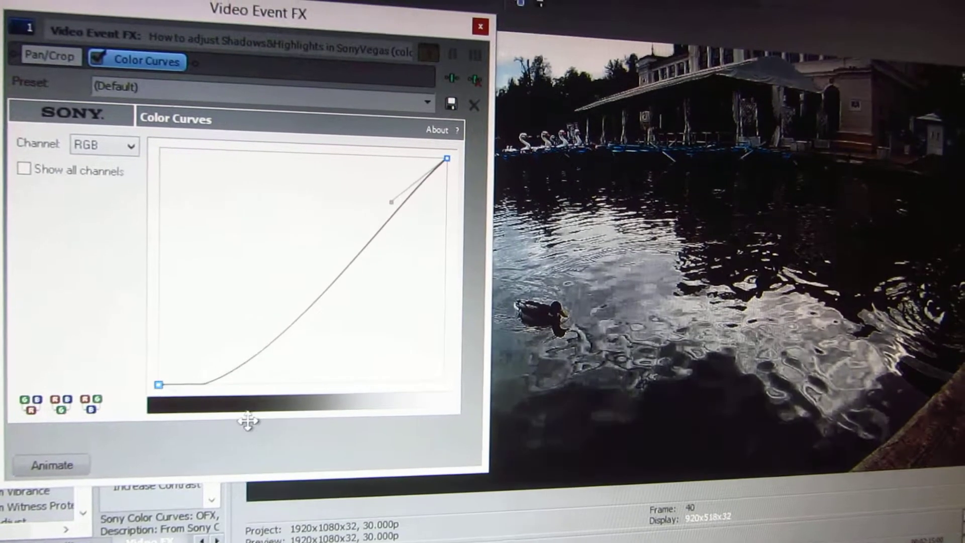
Drag the RGB curve's shadow point up and right to lift the lake clip's shadows
{"action": "left_click_drag", "start_coordinate": [391, 200], "coordinate": [404, 194]}
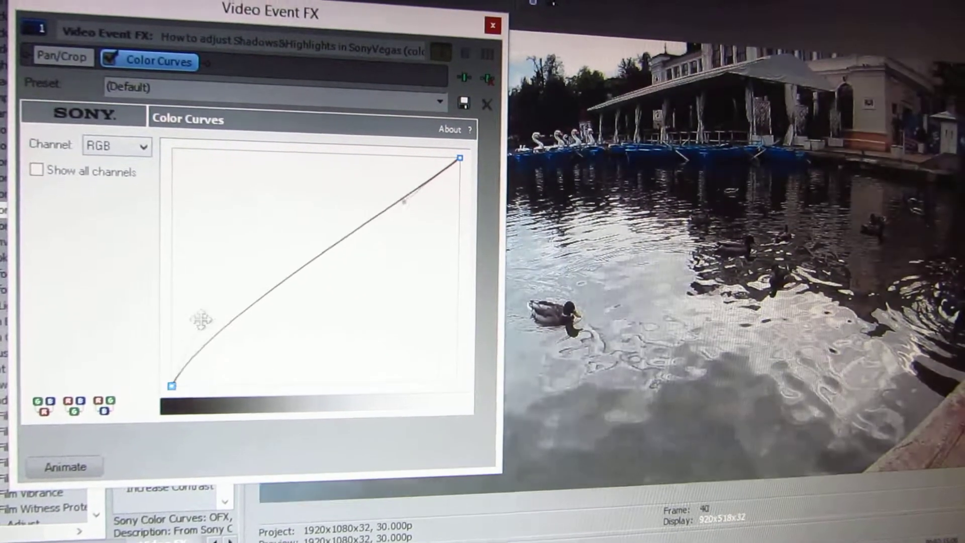